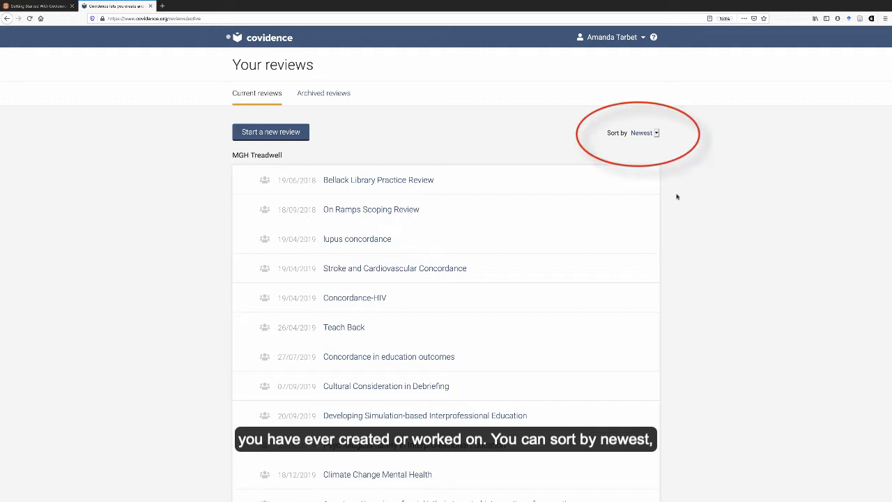
Step: Check the reviews list ordering options, then open the D2L Systematic Review
{"action": "left_click", "coordinate": [642, 133]}
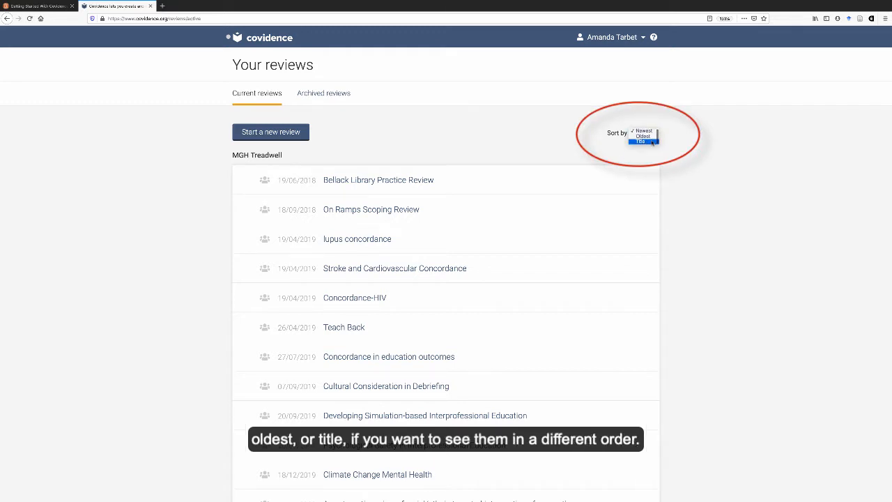
{"action": "mouse_move", "coordinate": [409, 172]}
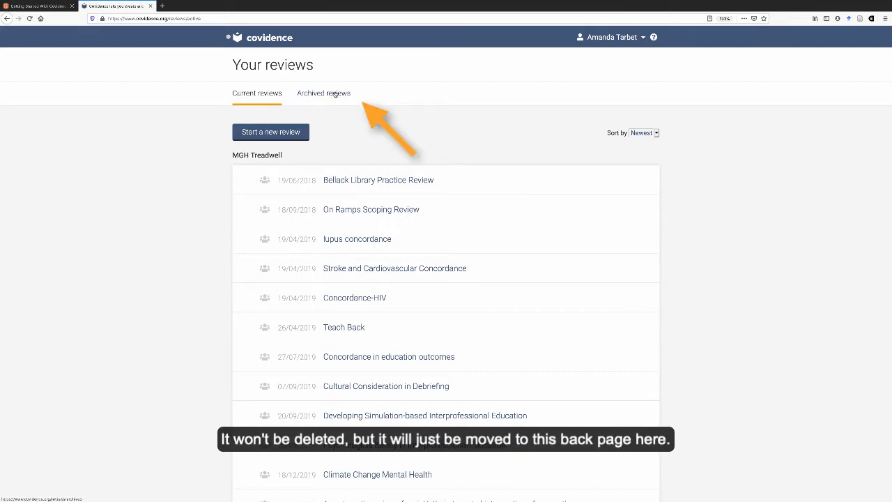
{"action": "mouse_move", "coordinate": [351, 96]}
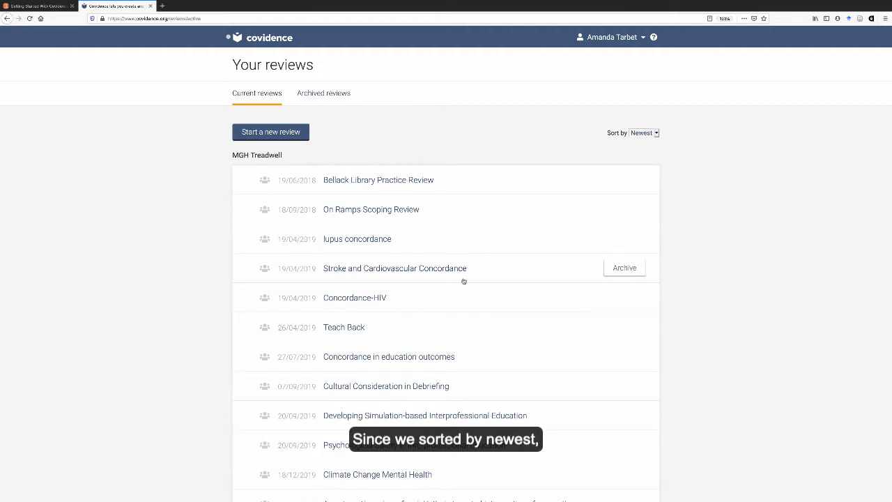
{"action": "scroll", "scroll_direction": "down", "scroll_amount": 3}
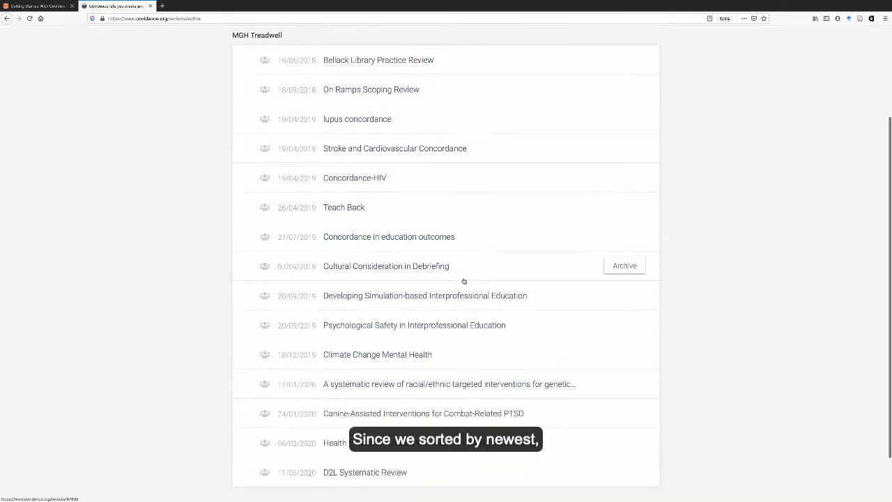
{"action": "scroll", "scroll_direction": "down", "scroll_amount": 3}
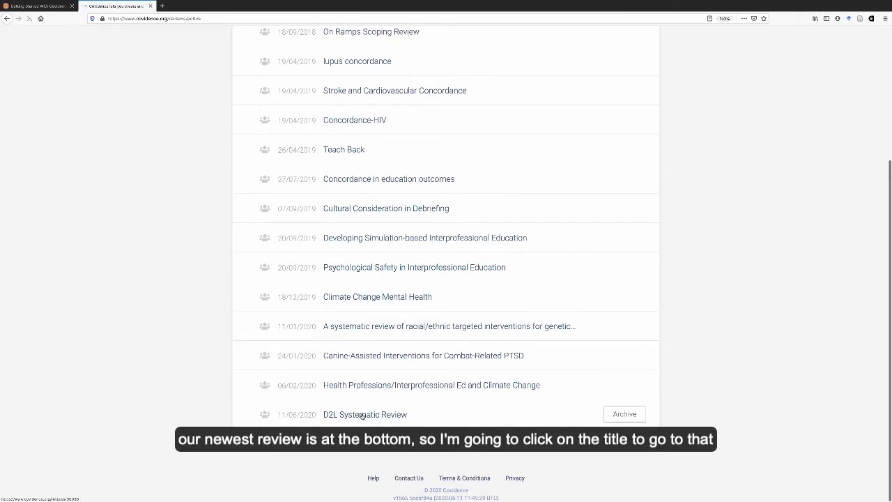
{"action": "left_click", "coordinate": [365, 414]}
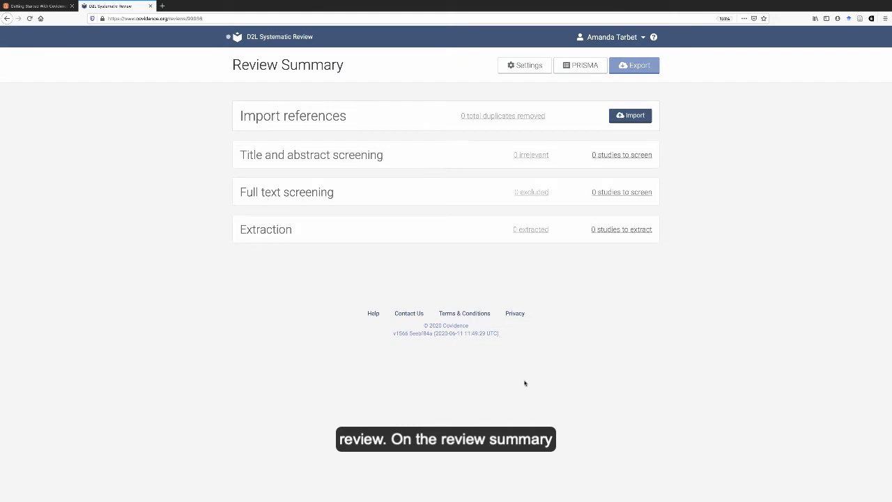
{"action": "mouse_move", "coordinate": [478, 253]}
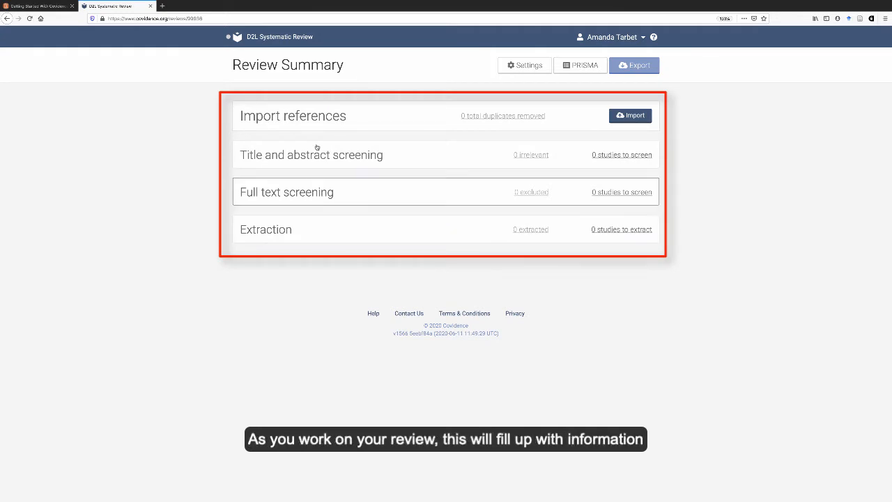
{"action": "mouse_move", "coordinate": [425, 155]}
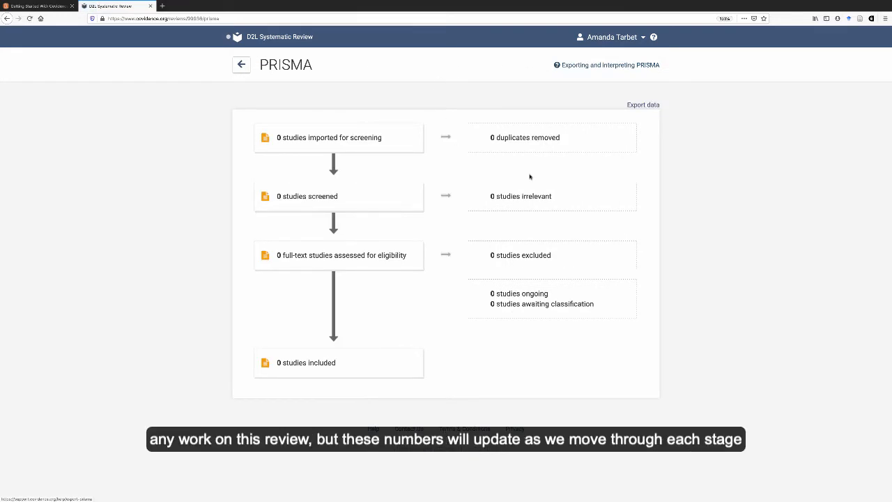
{"action": "mouse_move", "coordinate": [557, 209]}
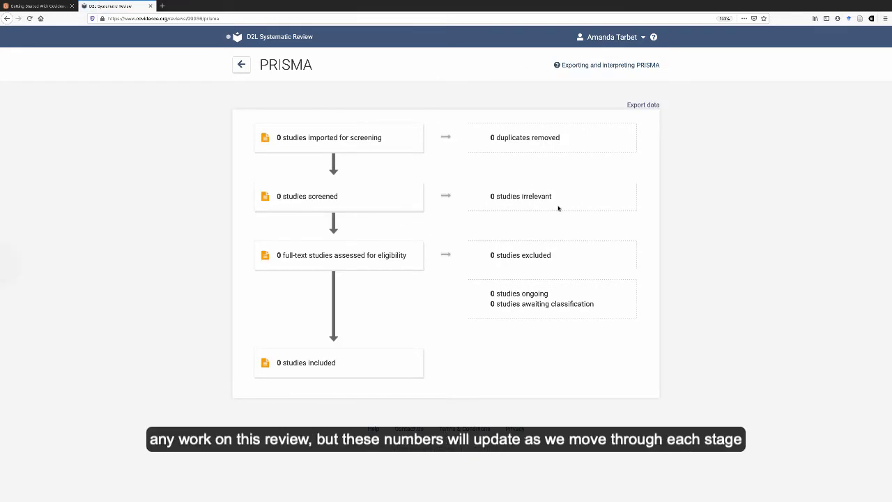
Step: Go back from the all-zero PRISMA diagram to the Review Summary
{"action": "left_click", "coordinate": [241, 65]}
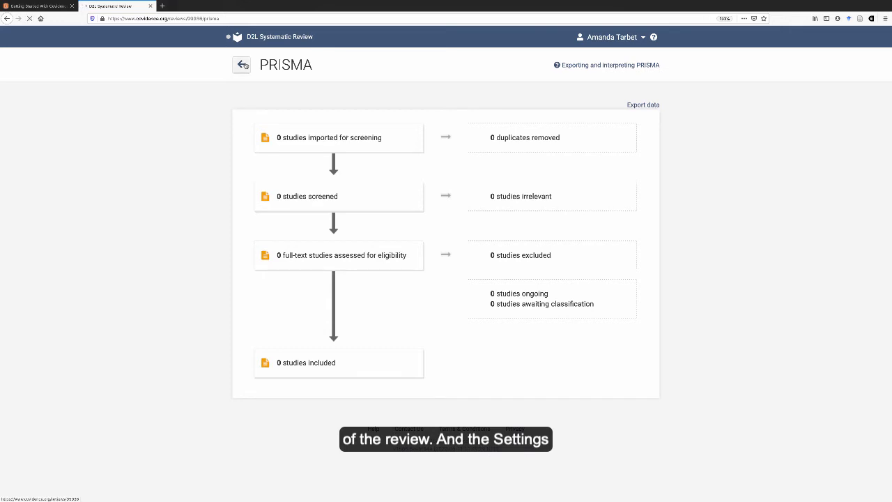
{"action": "left_click", "coordinate": [242, 64]}
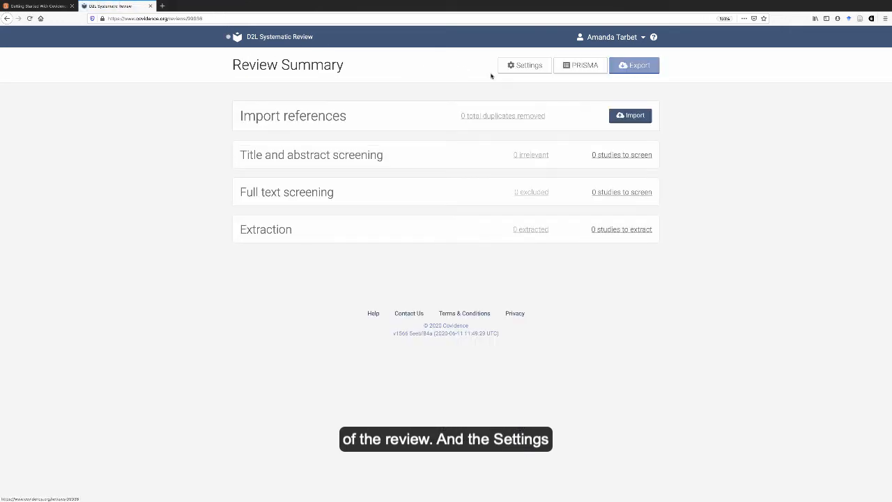
Step: Open review Settings and view the Add/remove reviewers page with one reviewer
{"action": "left_click", "coordinate": [524, 65]}
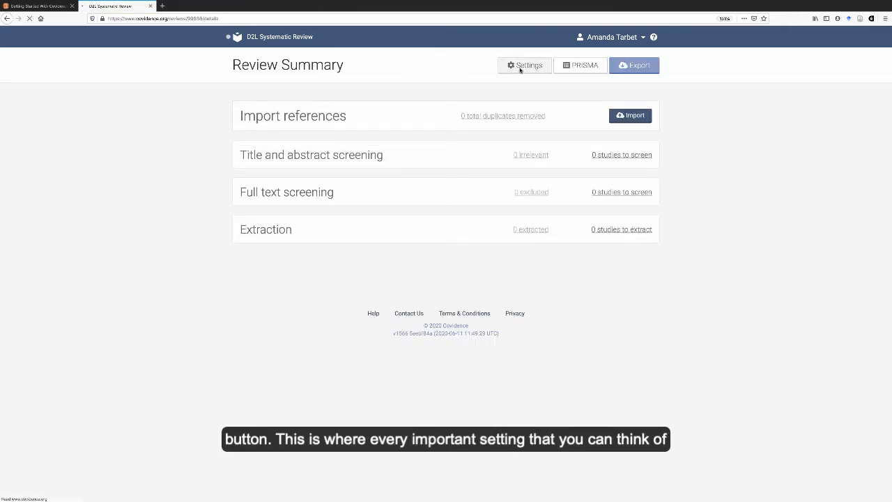
{"action": "left_click", "coordinate": [524, 65]}
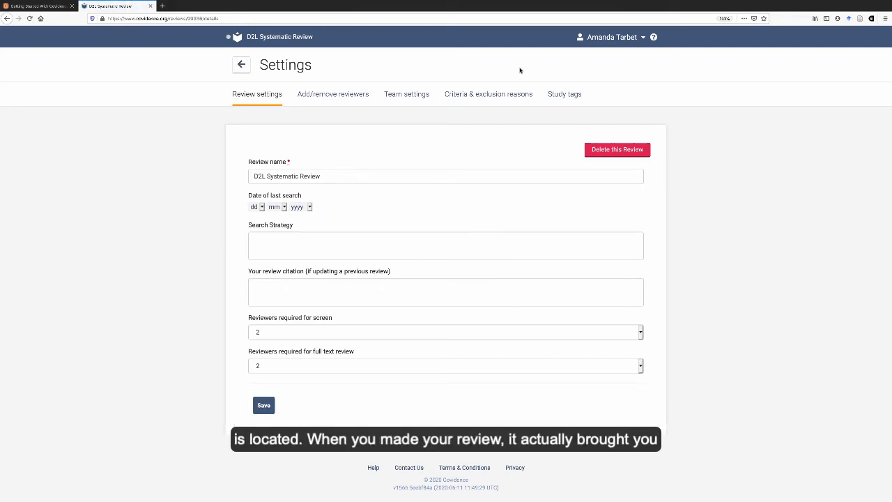
{"action": "mouse_move", "coordinate": [344, 87]}
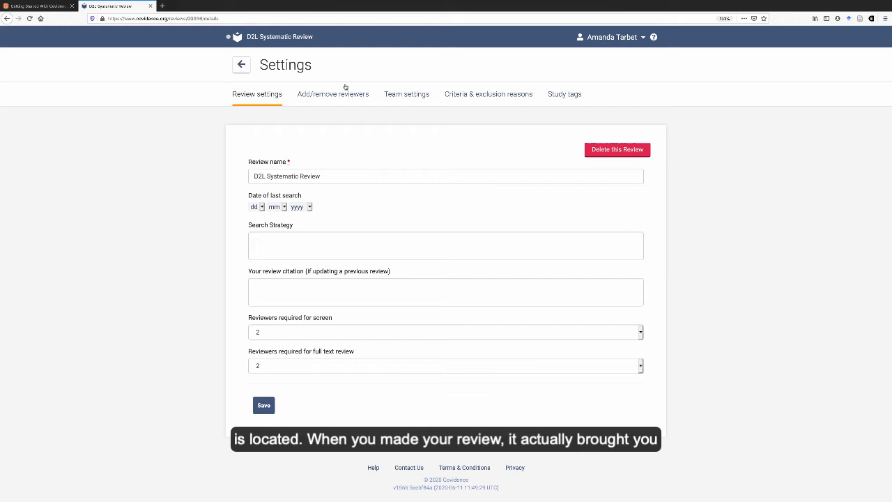
{"action": "left_click", "coordinate": [332, 93]}
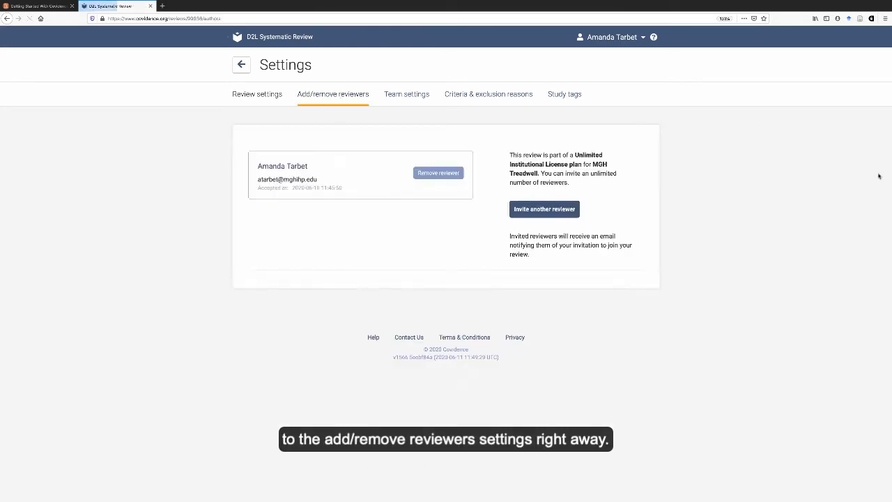
{"action": "mouse_move", "coordinate": [799, 173]}
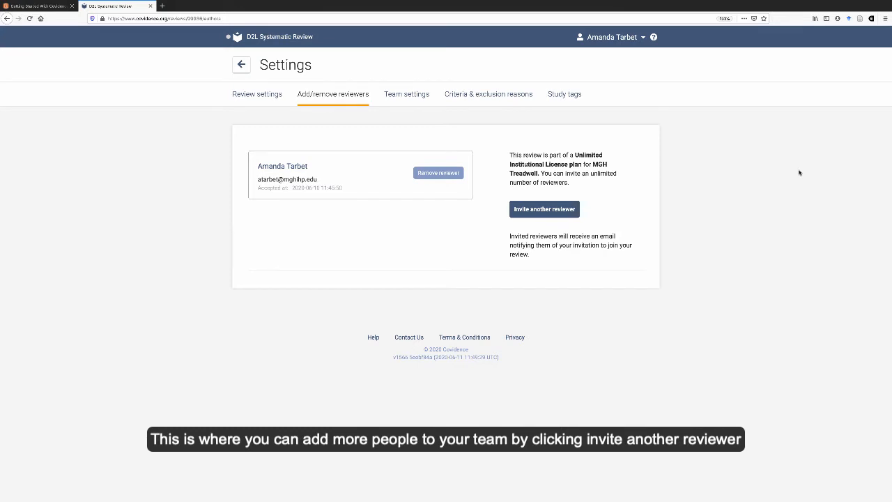
{"action": "mouse_move", "coordinate": [544, 209]}
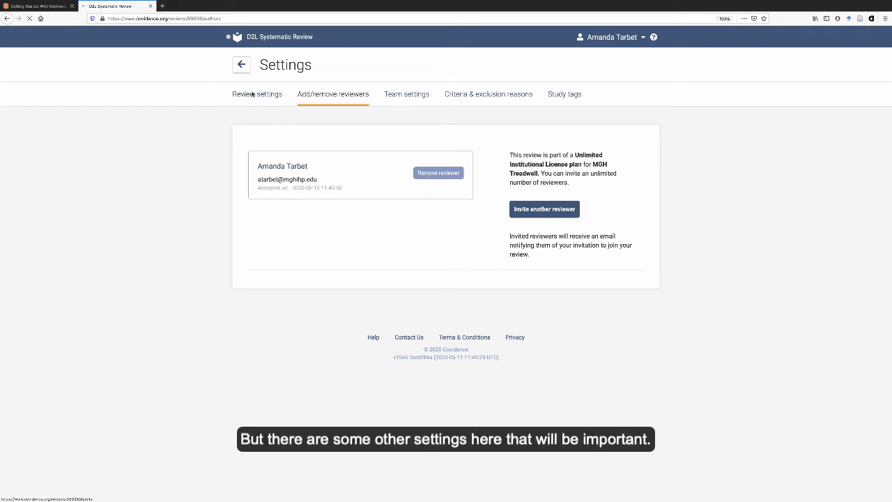
Step: Switch to Review settings and leave Reviewers required for screening at 2
{"action": "left_click", "coordinate": [257, 93]}
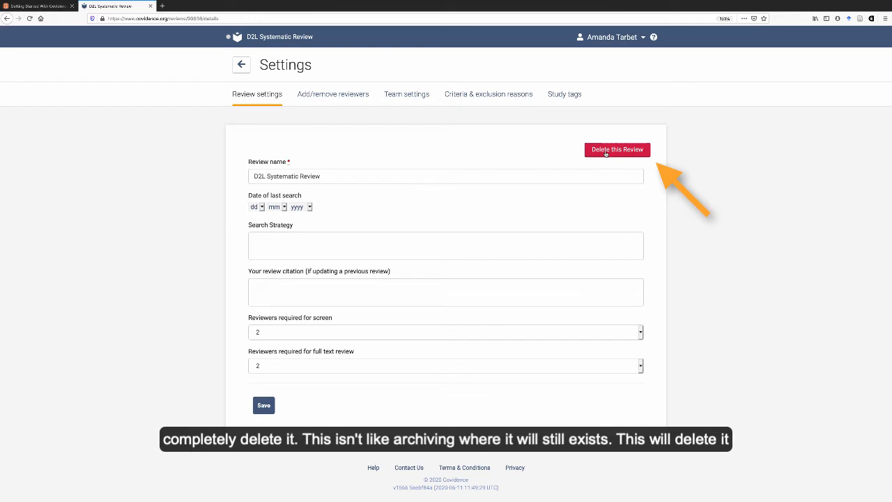
{"action": "mouse_move", "coordinate": [281, 217]}
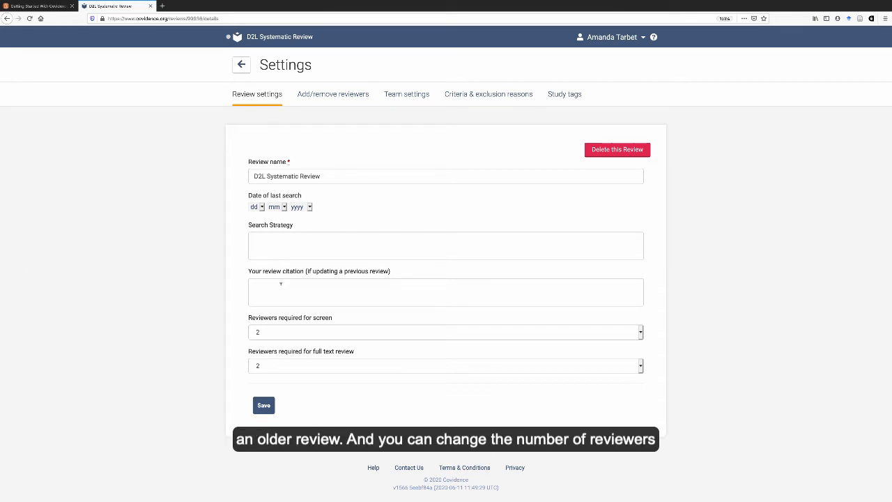
{"action": "mouse_move", "coordinate": [342, 333]}
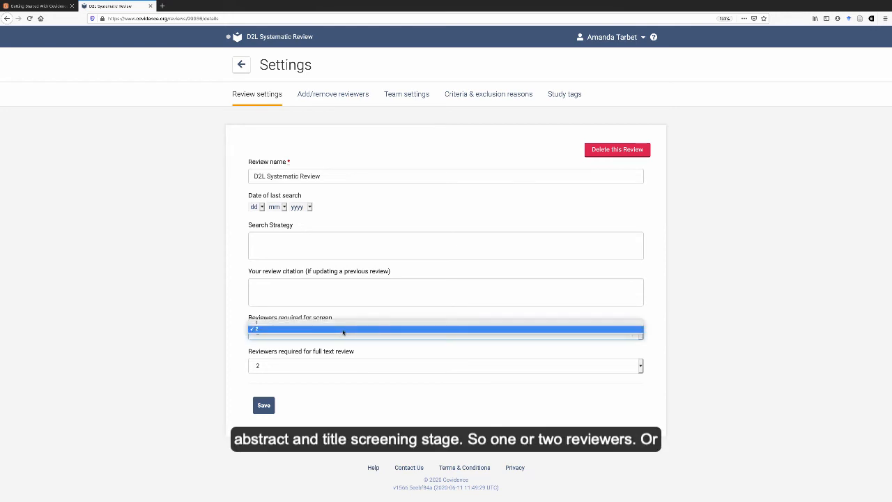
{"action": "left_click", "coordinate": [444, 328]}
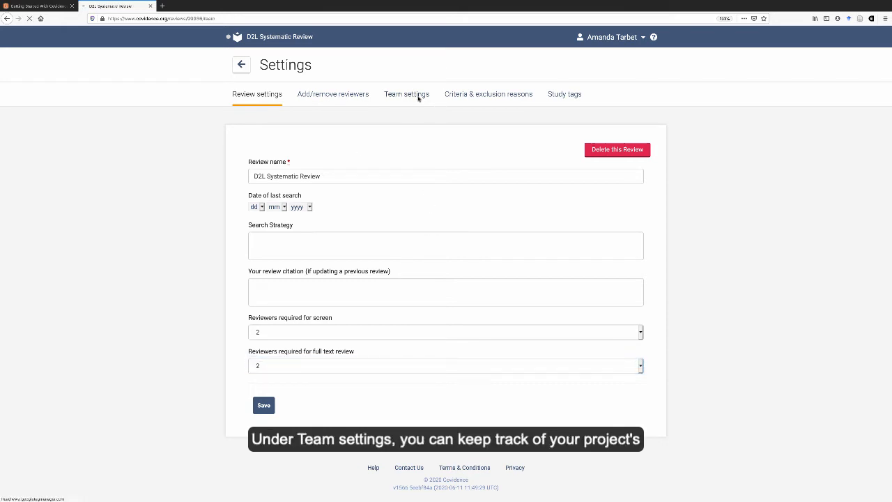
Step: View Team settings progress and screening rules, then switch to Criteria & exclusion reasons
{"action": "left_click", "coordinate": [406, 94]}
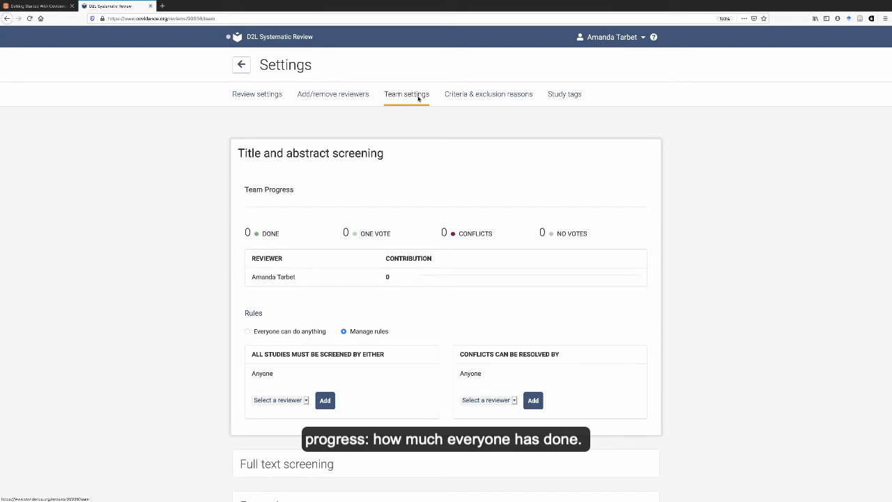
{"action": "mouse_move", "coordinate": [575, 252]}
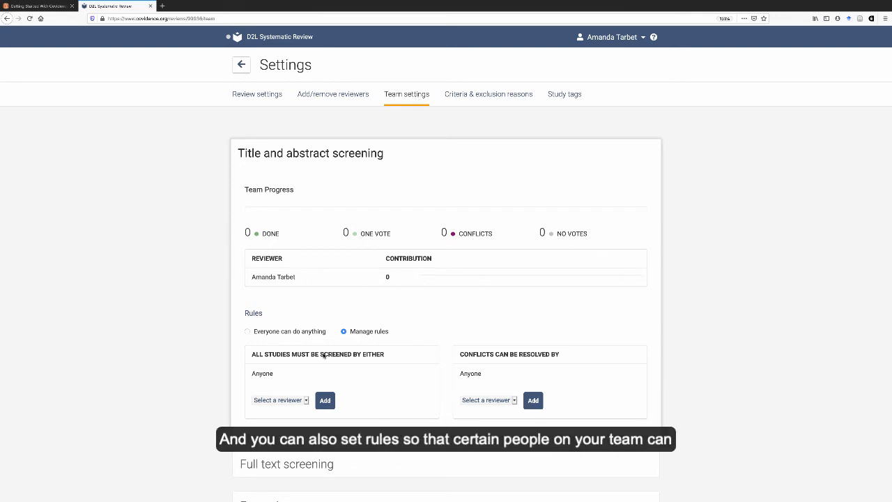
{"action": "mouse_move", "coordinate": [408, 372]}
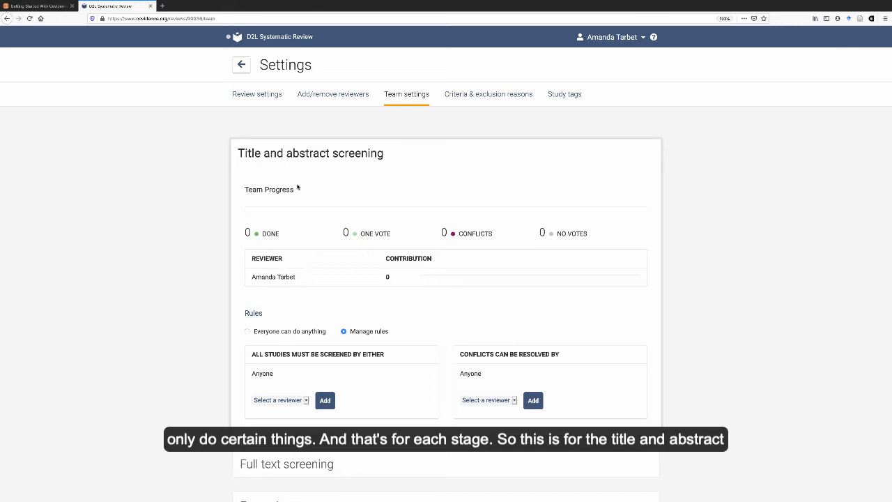
{"action": "scroll", "scroll_direction": "down", "scroll_amount": 3}
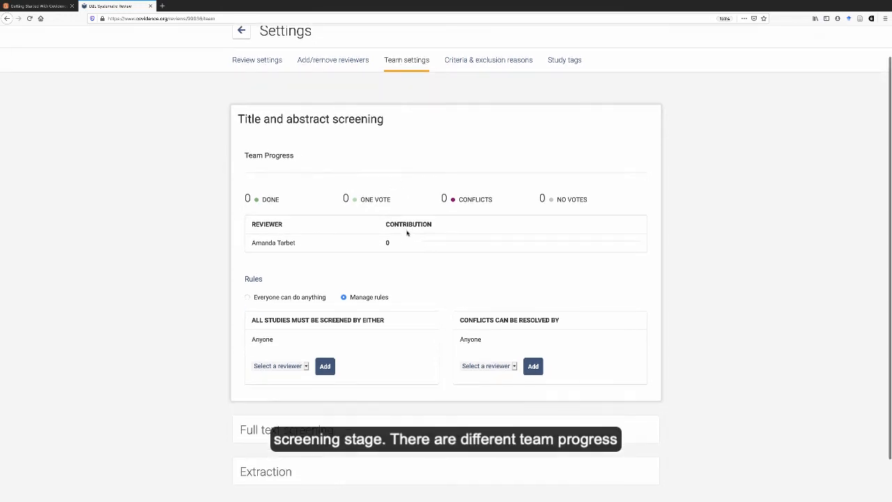
{"action": "scroll", "scroll_direction": "down", "scroll_amount": 3}
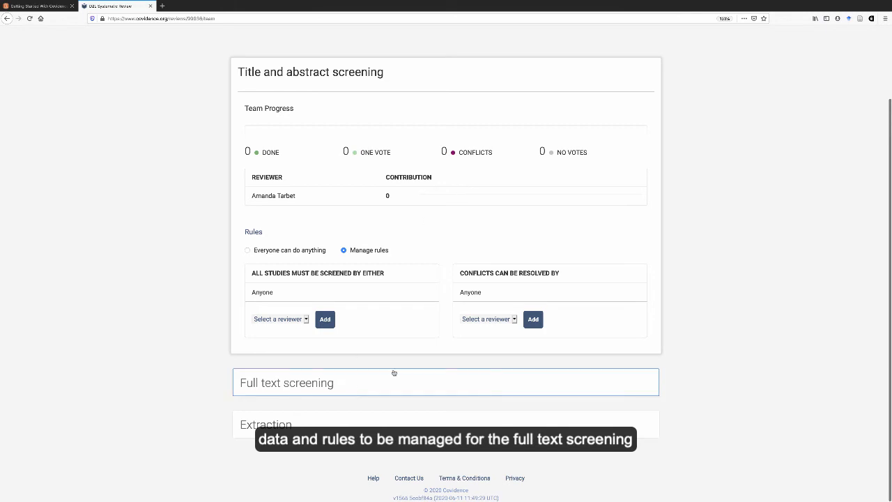
{"action": "mouse_move", "coordinate": [293, 392]}
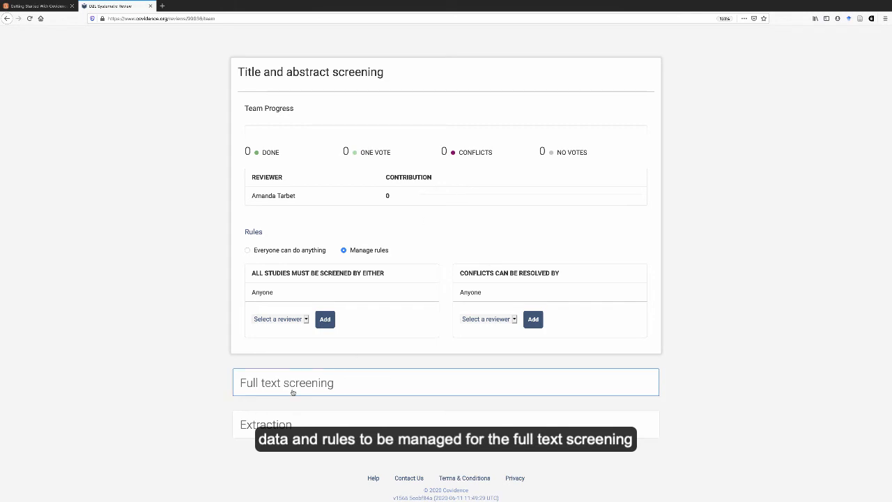
{"action": "mouse_move", "coordinate": [380, 400]}
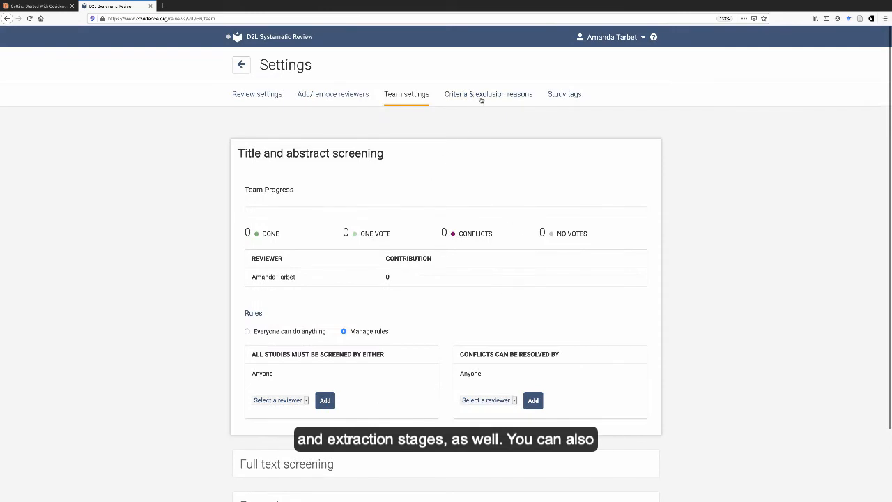
{"action": "left_click", "coordinate": [489, 94]}
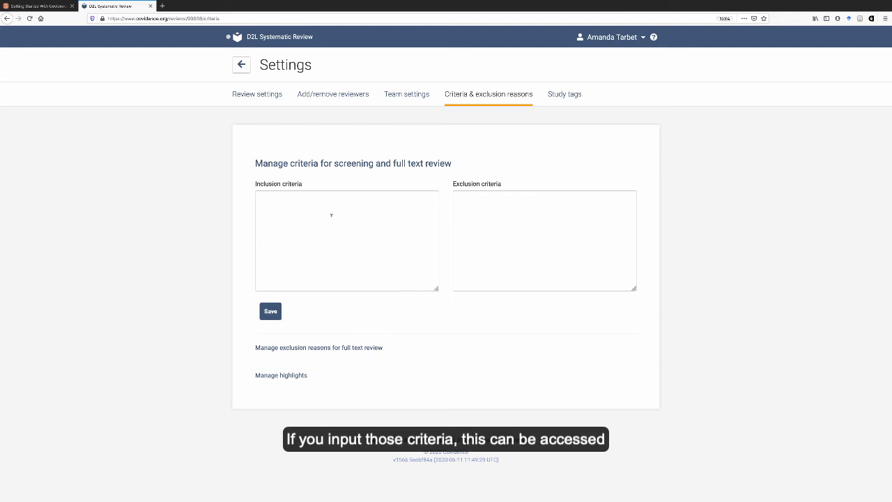
{"action": "mouse_move", "coordinate": [412, 225]}
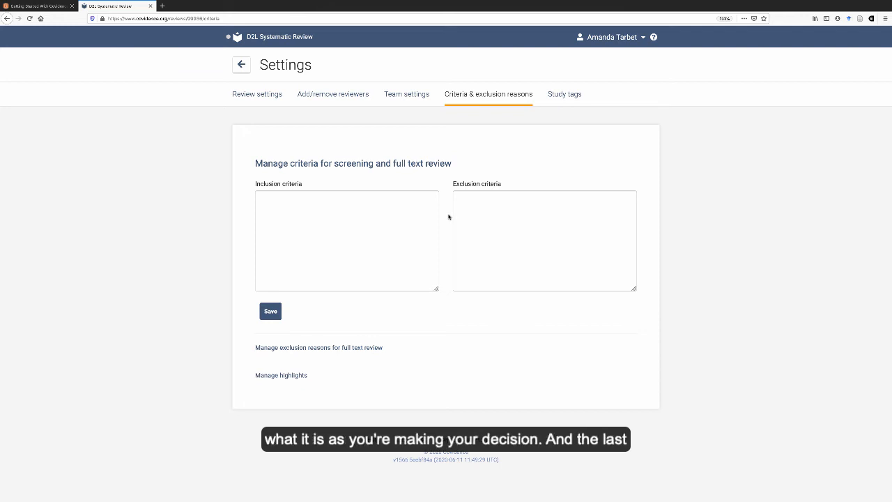
{"action": "mouse_move", "coordinate": [564, 94]}
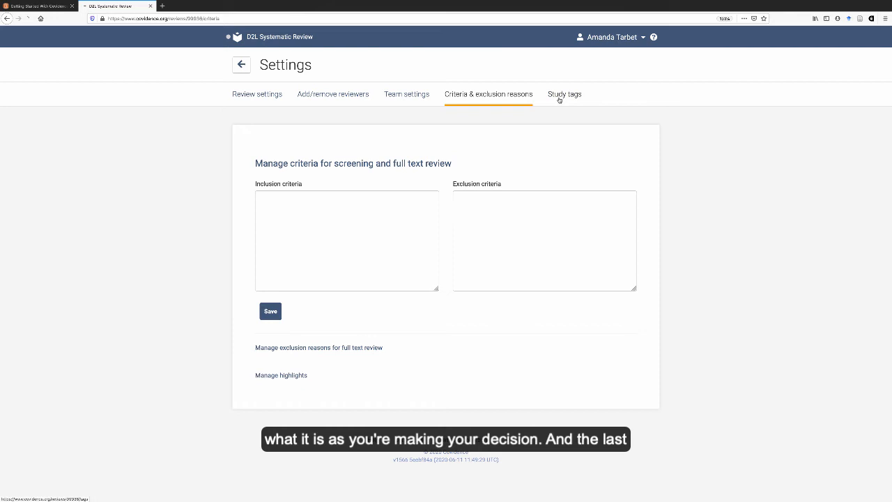
Step: Show the Study tags settings listing Awaiting classification, hand searched and Ongoing study
{"action": "left_click", "coordinate": [565, 94]}
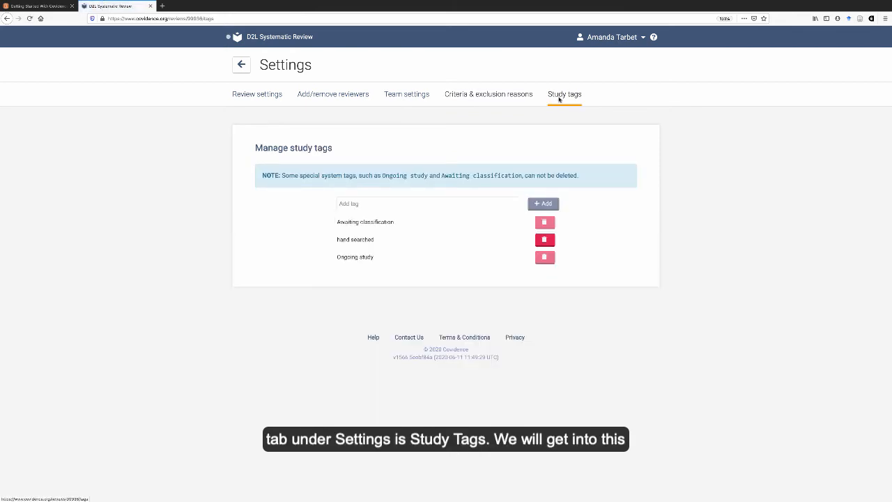
{"action": "mouse_move", "coordinate": [744, 120]}
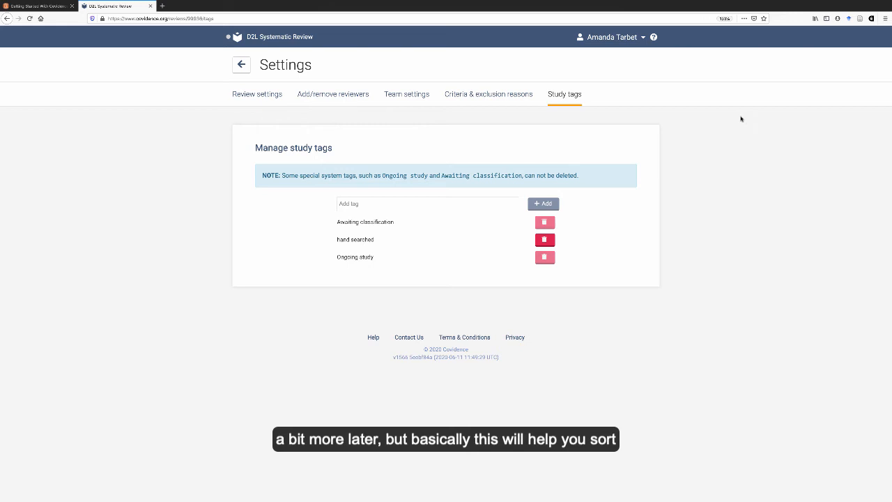
{"action": "mouse_move", "coordinate": [394, 43]}
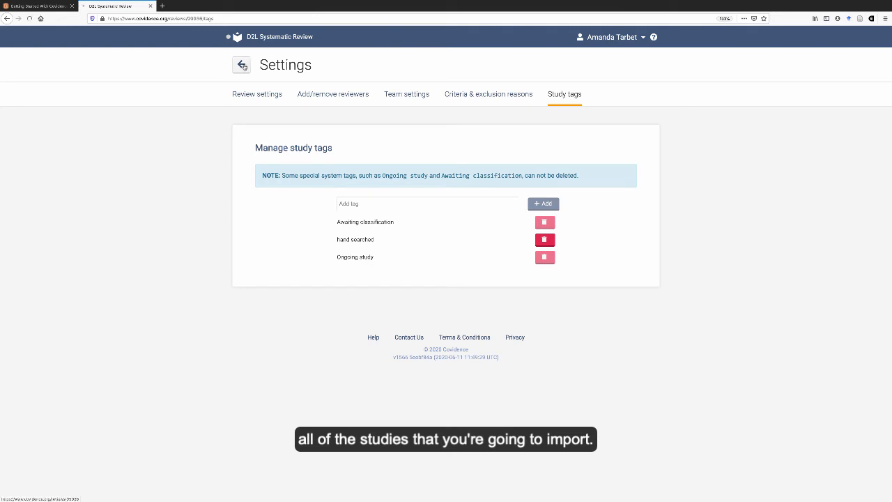
Step: Leave Settings using the back arrow to reach the Review Summary
{"action": "left_click", "coordinate": [241, 64]}
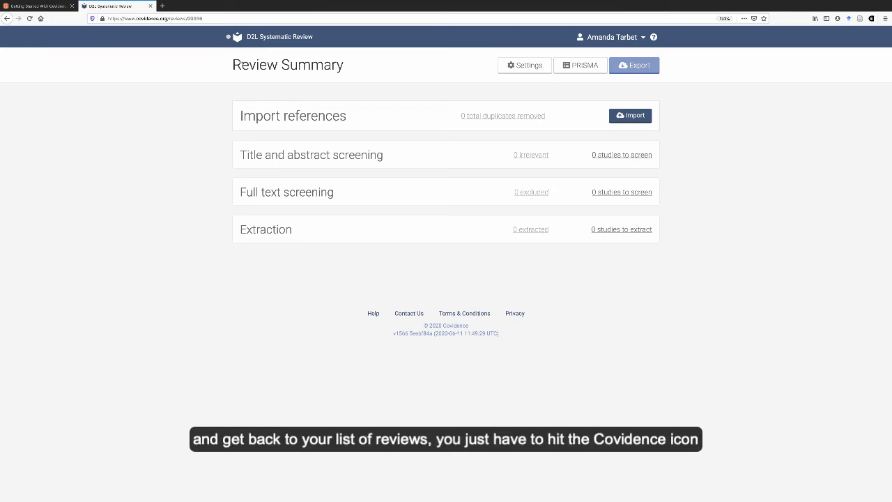
{"action": "mouse_move", "coordinate": [237, 37]}
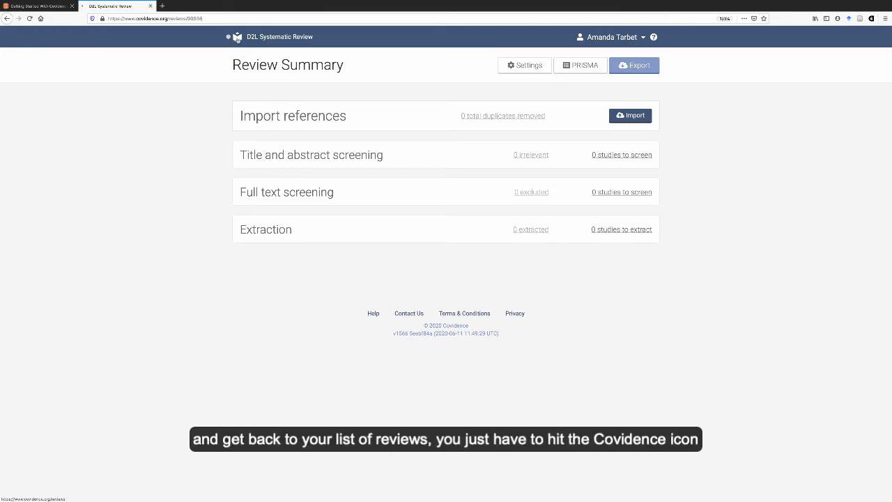
Step: Open the Latest changes panel showing three recent Covidence update notes
{"action": "left_click", "coordinate": [237, 36]}
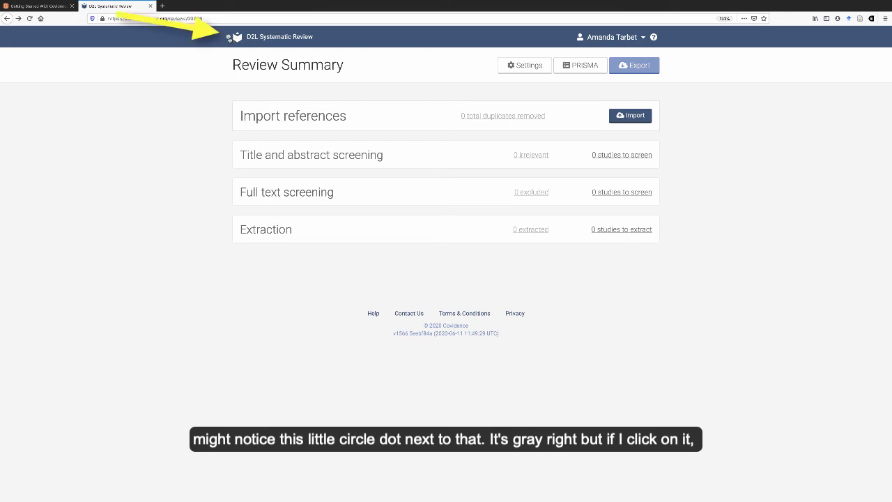
{"action": "left_click", "coordinate": [227, 37]}
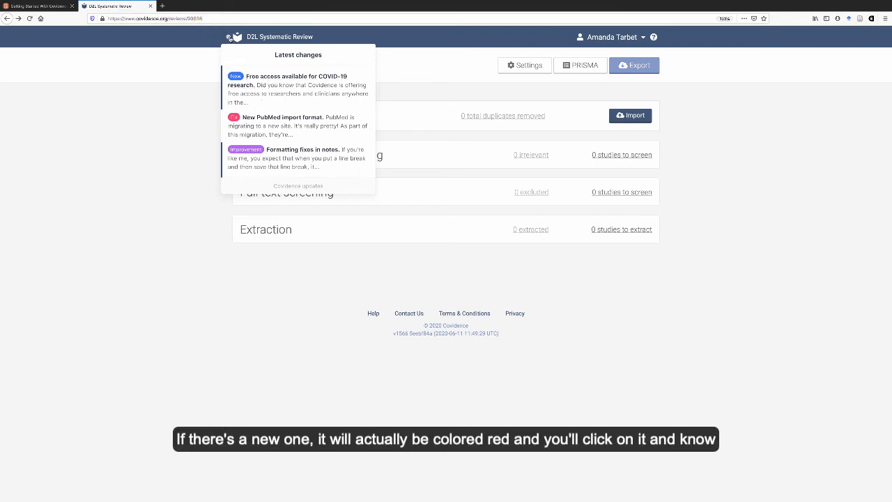
{"action": "mouse_move", "coordinate": [231, 49]}
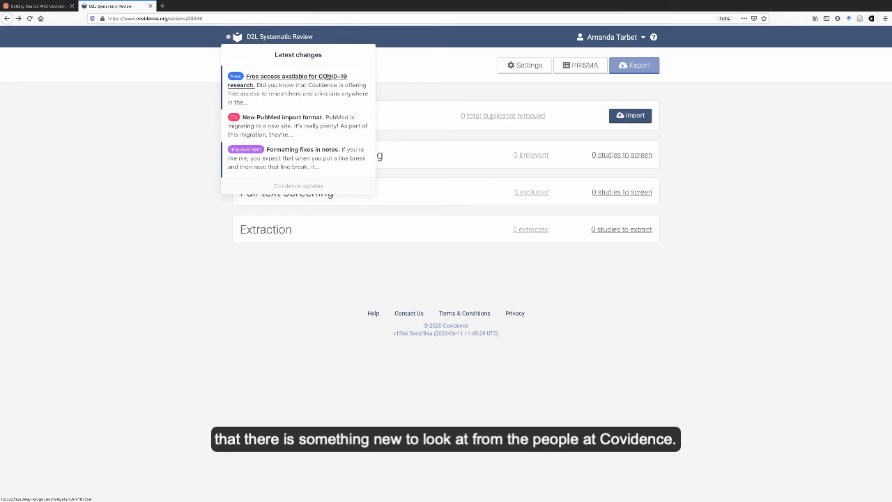
{"action": "mouse_move", "coordinate": [420, 69]}
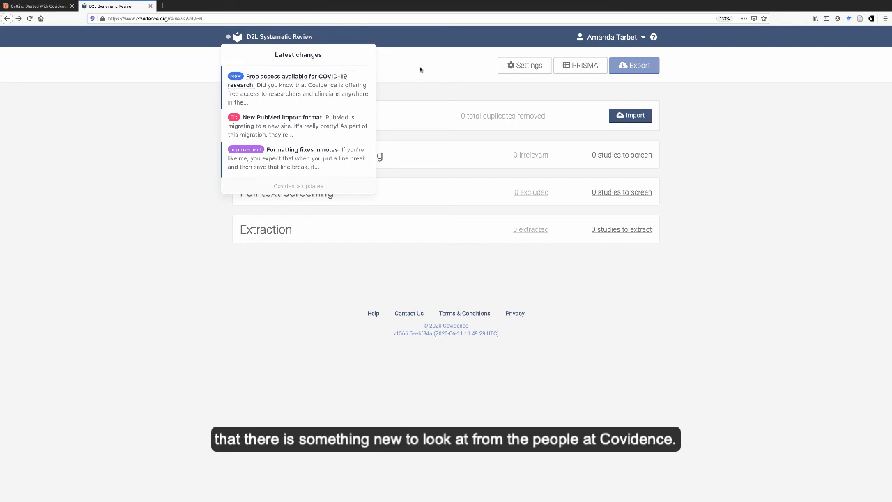
Step: Close the updates panel and open the user name account menu
{"action": "left_click", "coordinate": [609, 37]}
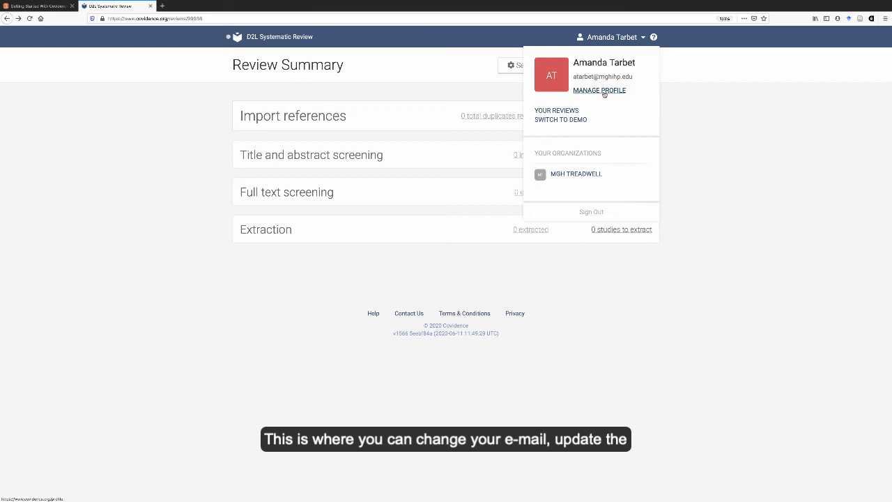
{"action": "mouse_move", "coordinate": [633, 97]}
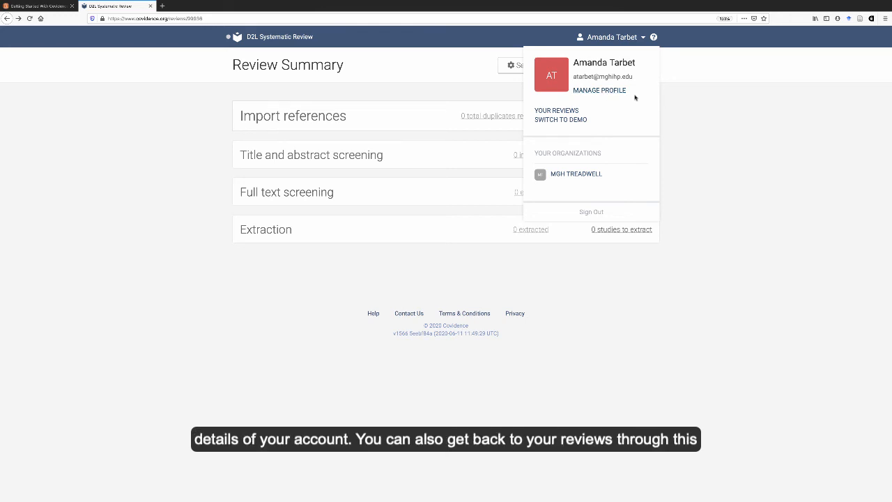
{"action": "mouse_move", "coordinate": [556, 110]}
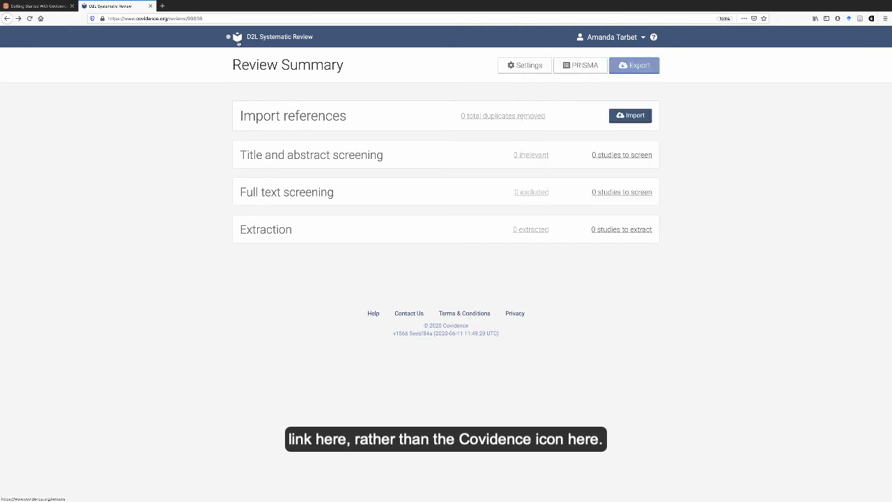
Step: Dismiss the account menu and open the Feedback & Support window
{"action": "left_click", "coordinate": [608, 37]}
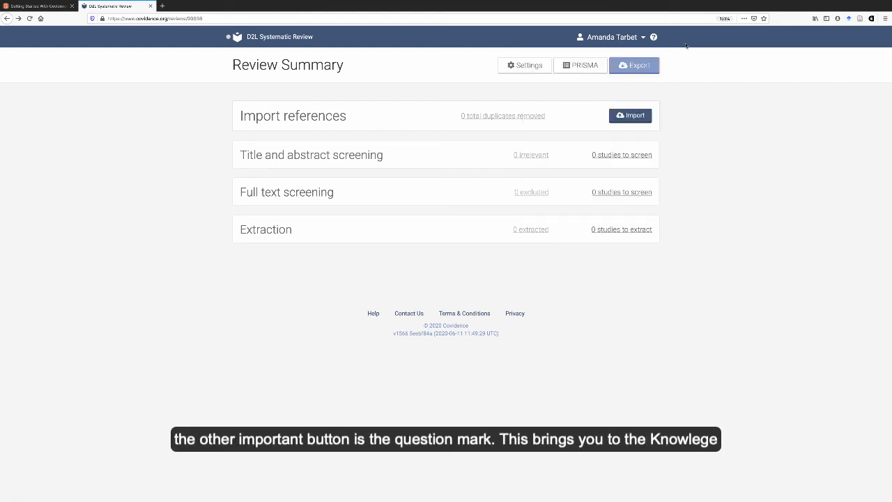
{"action": "left_click", "coordinate": [654, 36]}
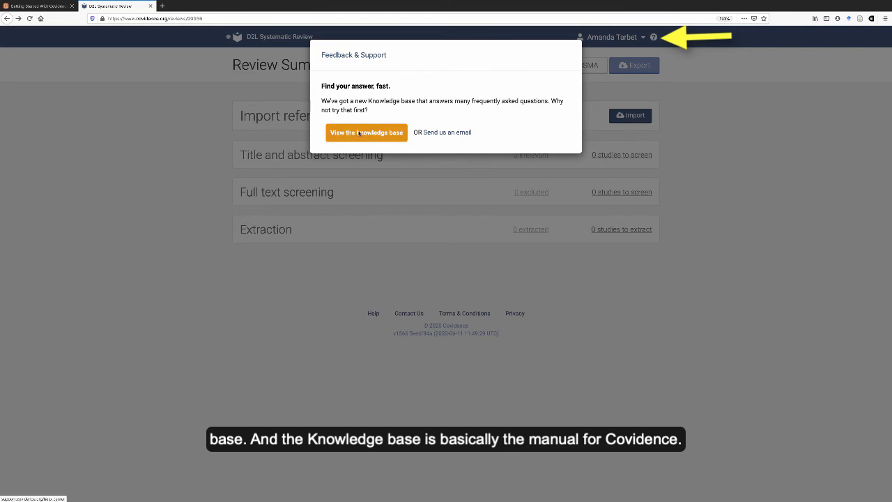
Step: Launch the Covidence Knowledge Base from Feedback & Support and begin searching its help articles
{"action": "left_click", "coordinate": [366, 133]}
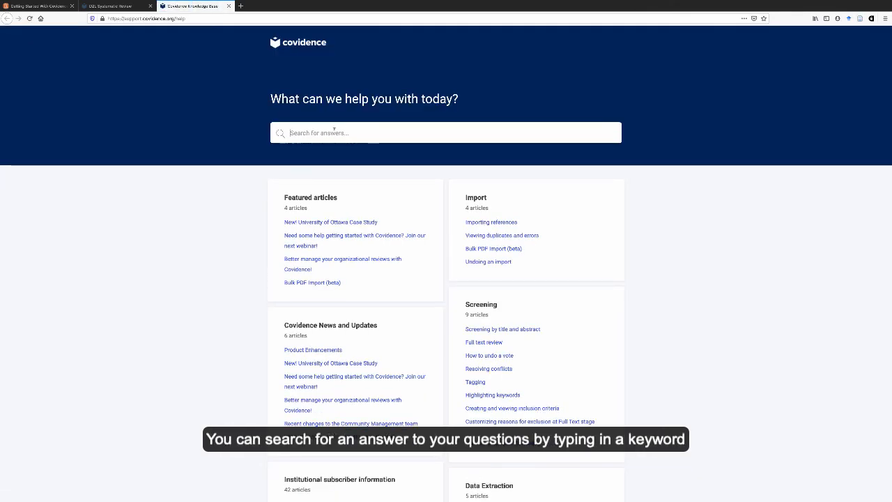
{"action": "left_click", "coordinate": [446, 132]}
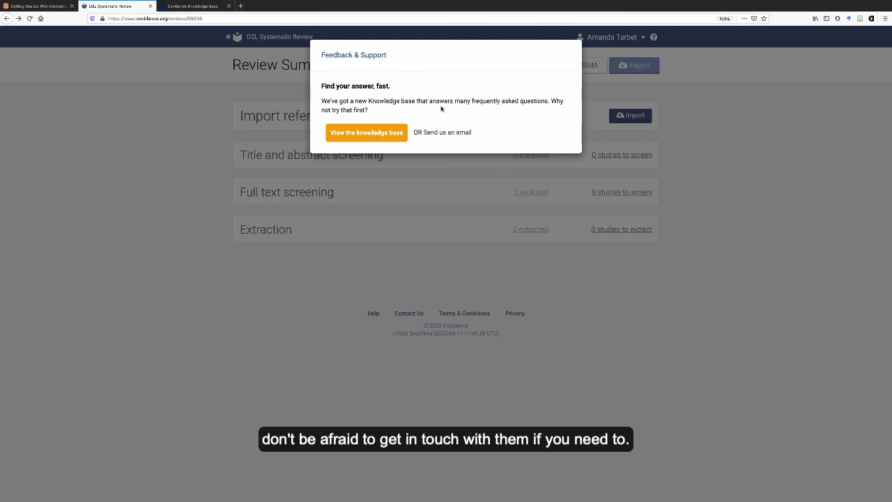
{"action": "mouse_move", "coordinate": [742, 141]}
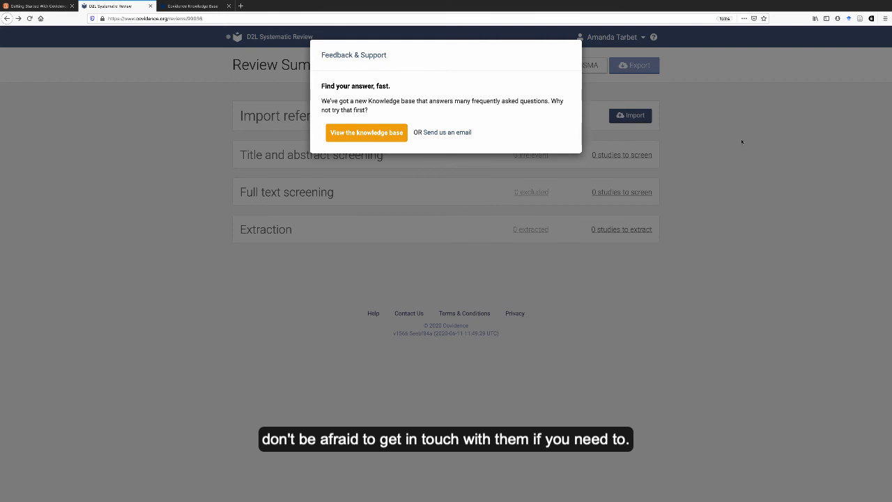